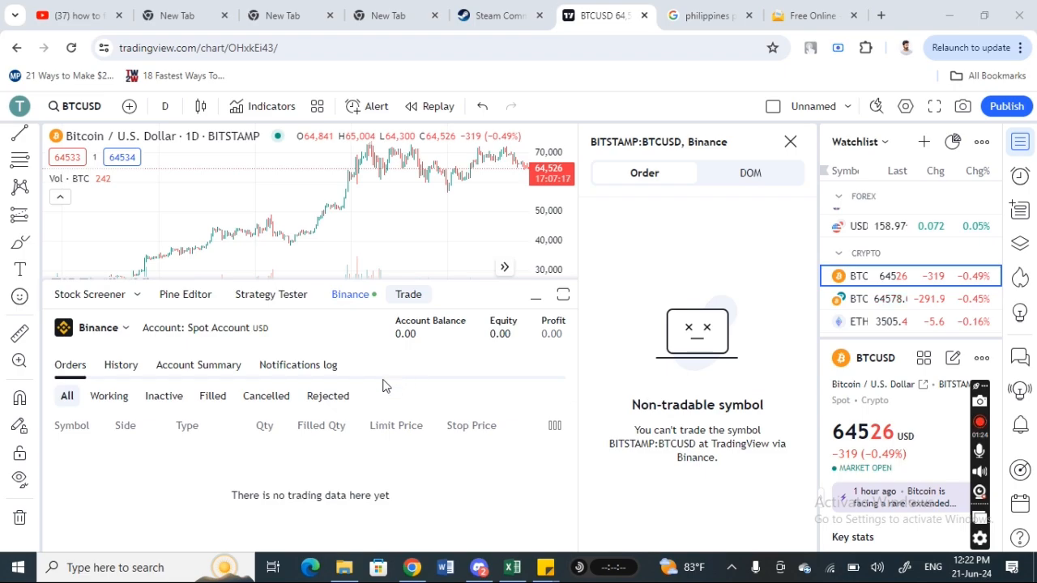
pyautogui.moveTo(471, 424)
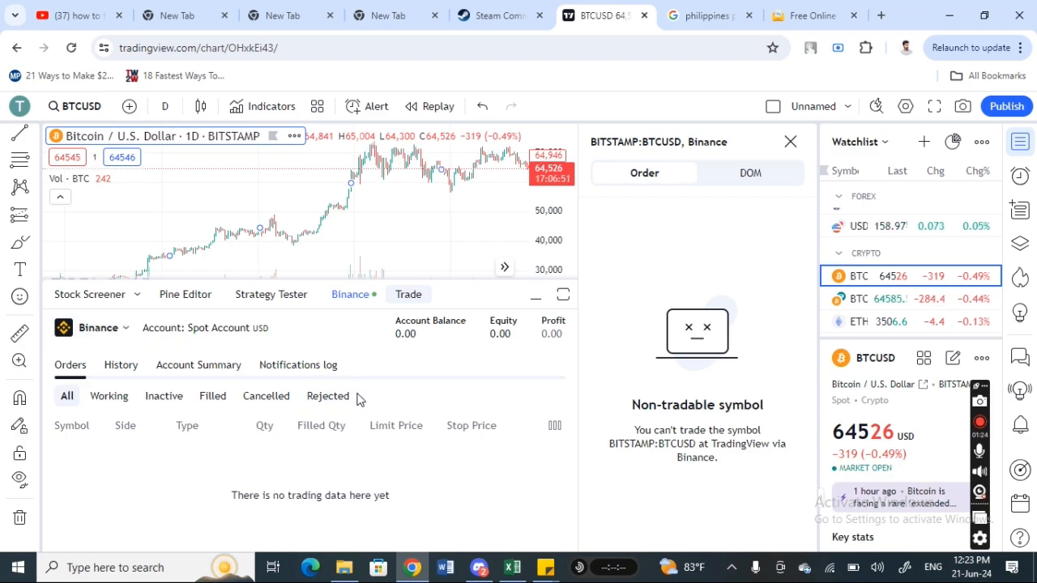
pyautogui.moveTo(413, 371)
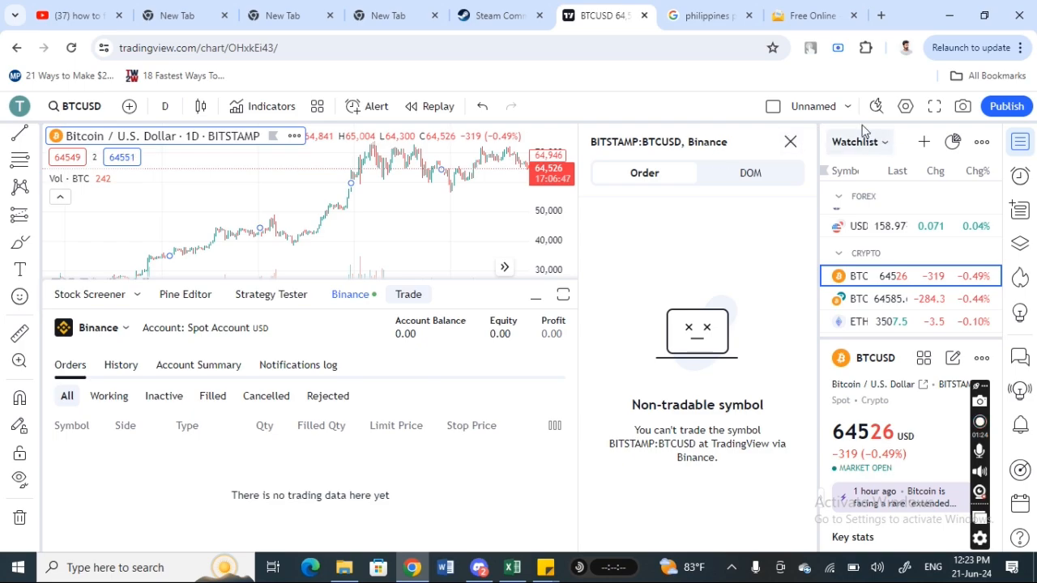
# Dismiss TradingView's tool search, then open Chrome Settings and browse System, Default browser, and Privacy and security
pyautogui.click(876, 106)
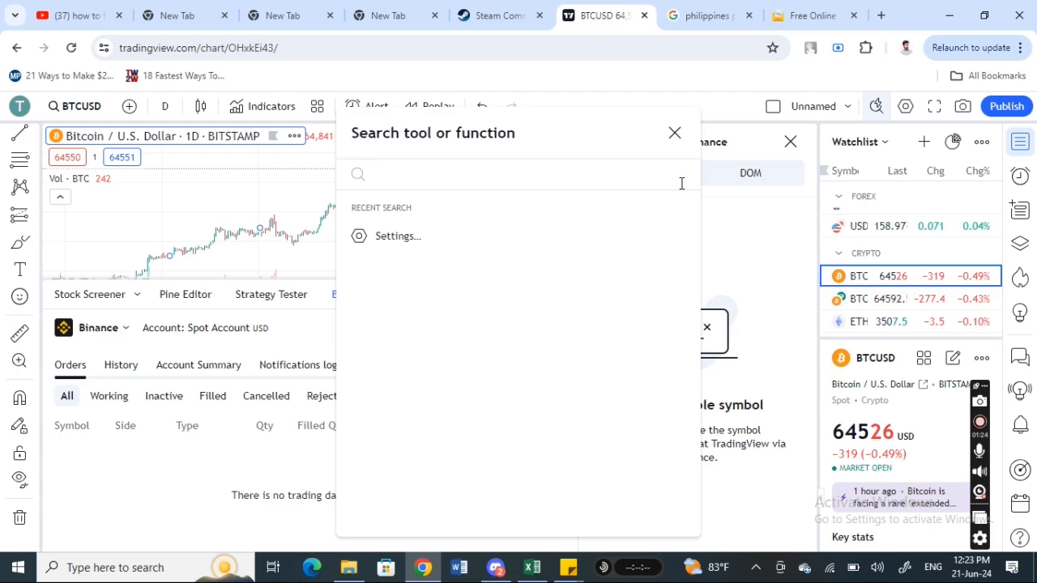
pyautogui.moveTo(572, 129)
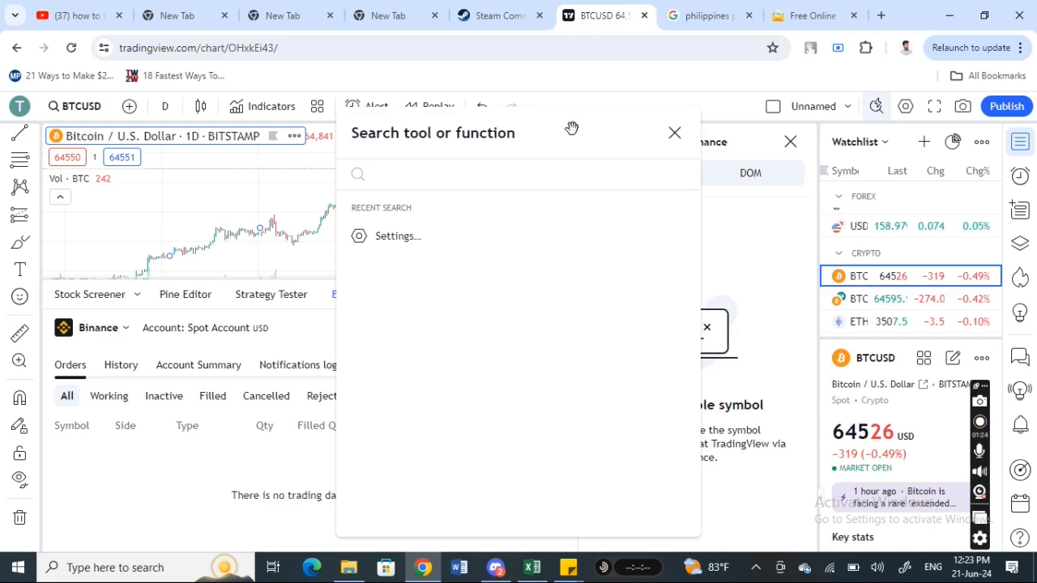
pyautogui.click(674, 132)
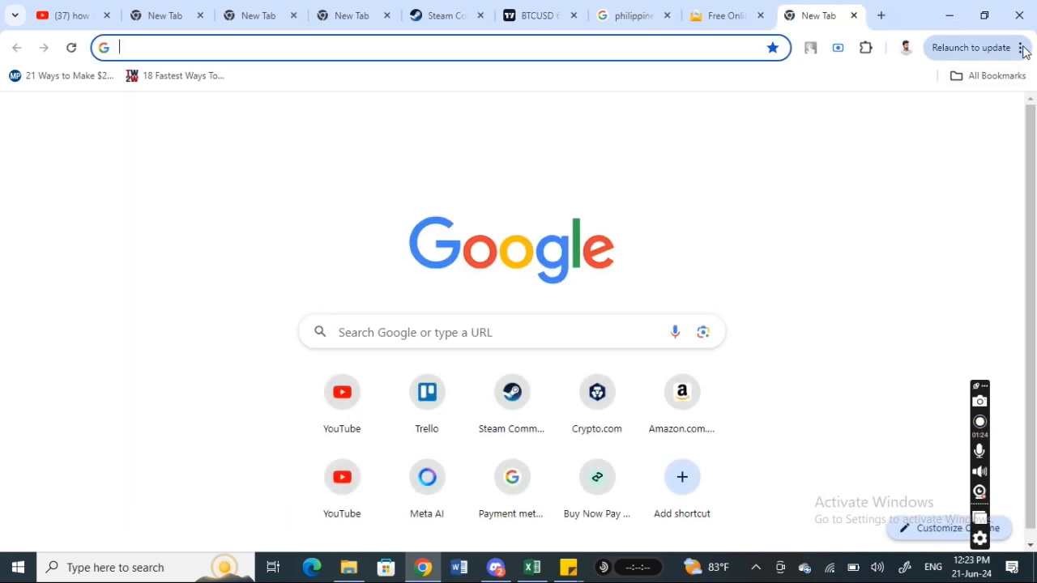
pyautogui.click(1020, 47)
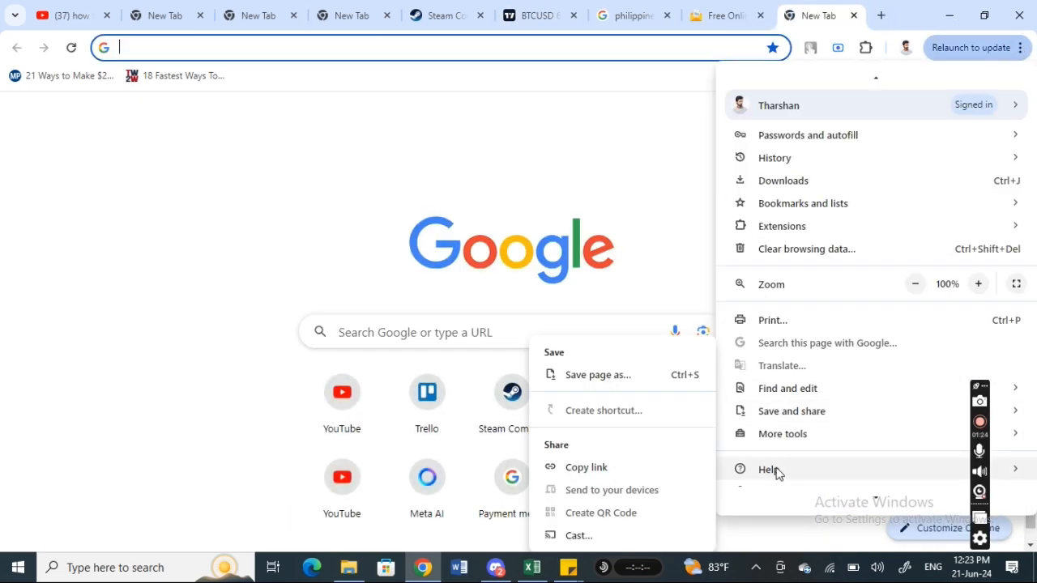
pyautogui.moveTo(784, 303)
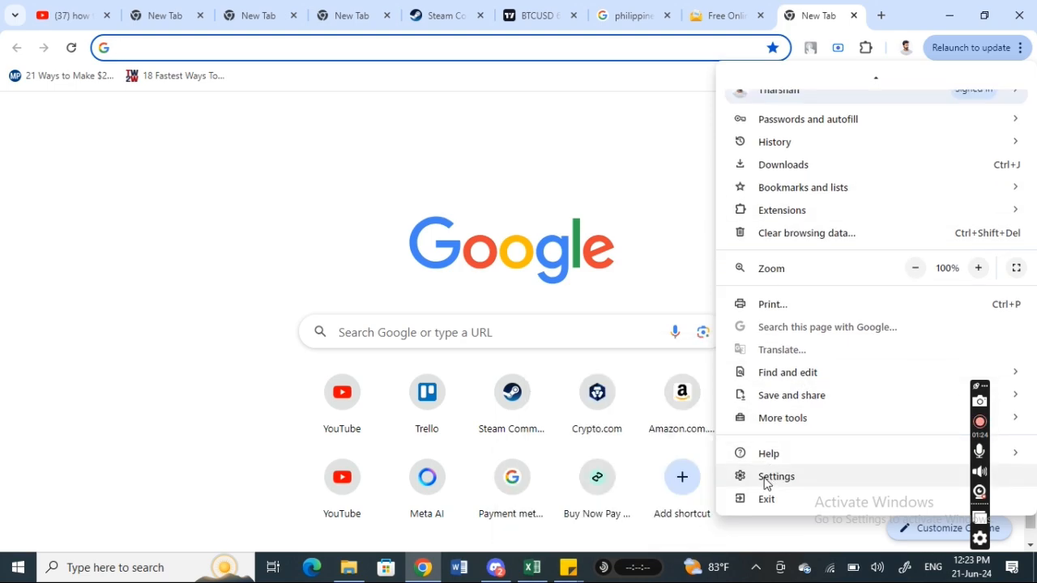
pyautogui.click(776, 477)
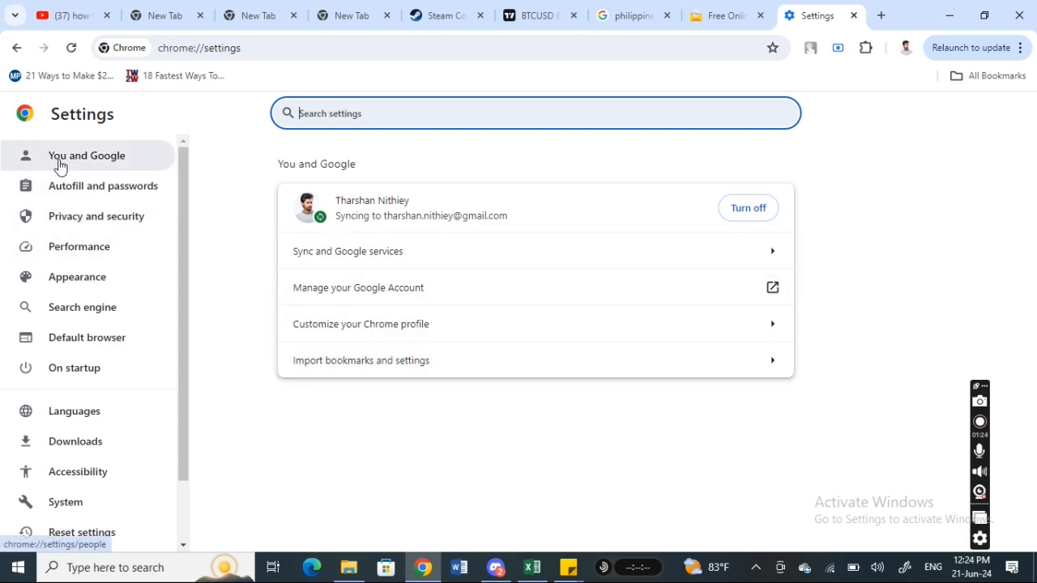
pyautogui.moveTo(350, 291)
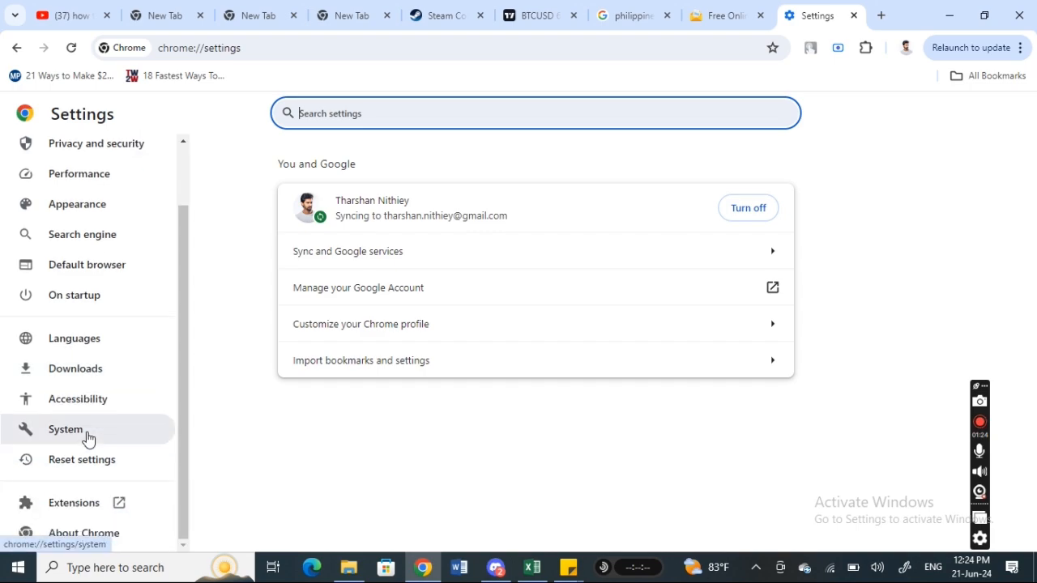
pyautogui.moveTo(81, 459)
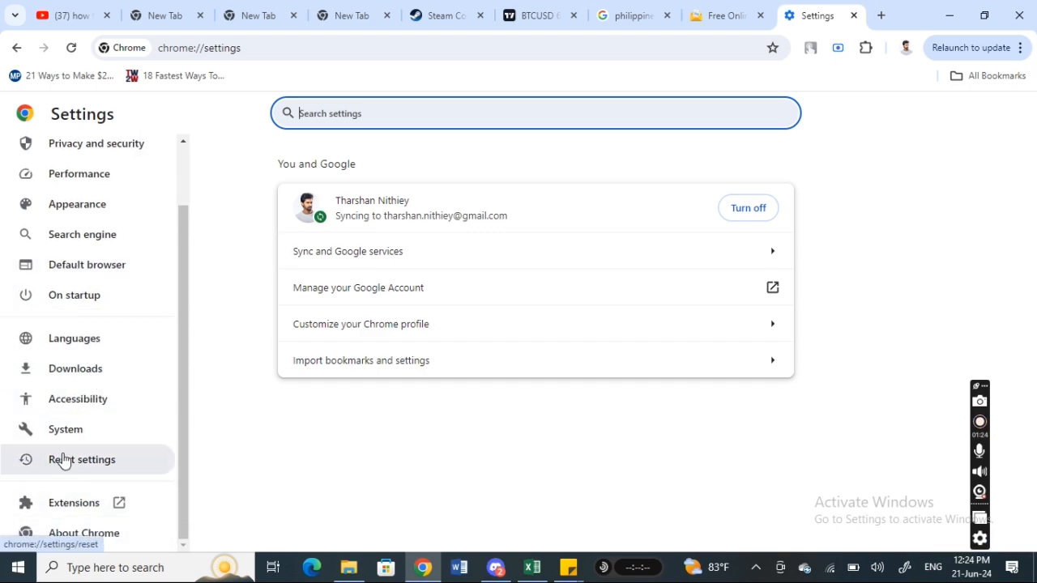
pyautogui.click(65, 429)
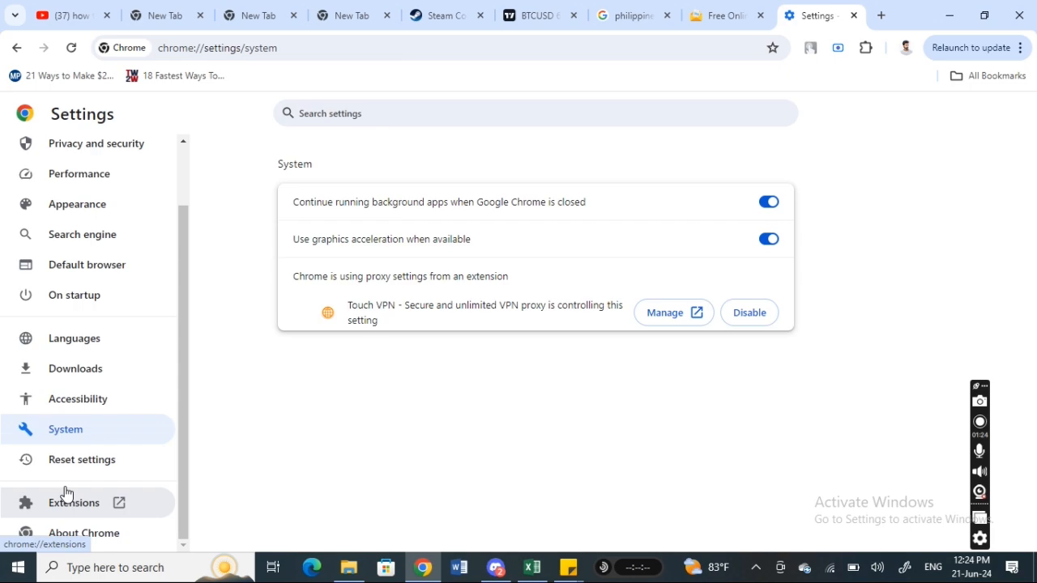
pyautogui.moveTo(73, 294)
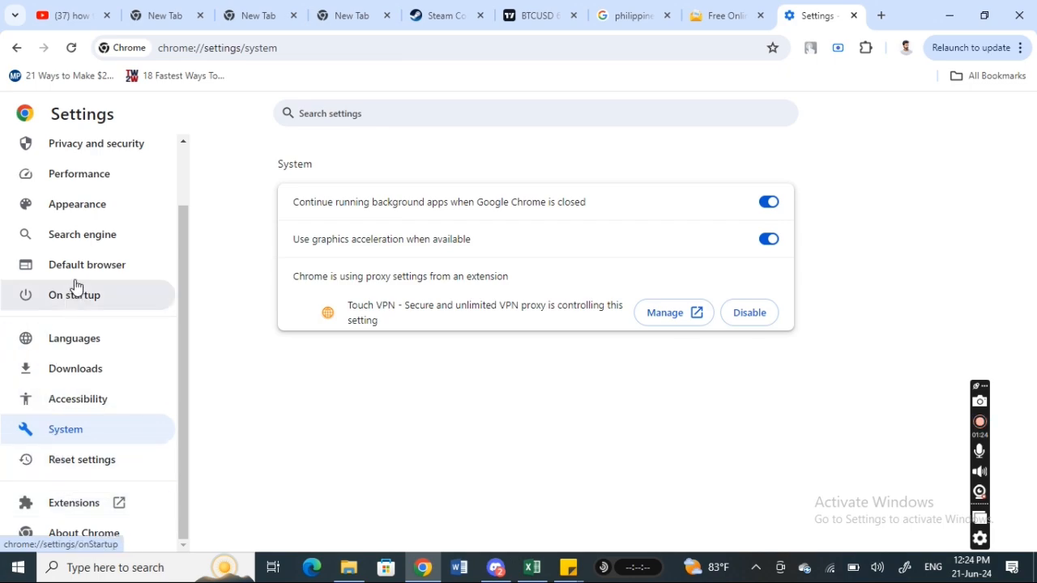
pyautogui.click(87, 264)
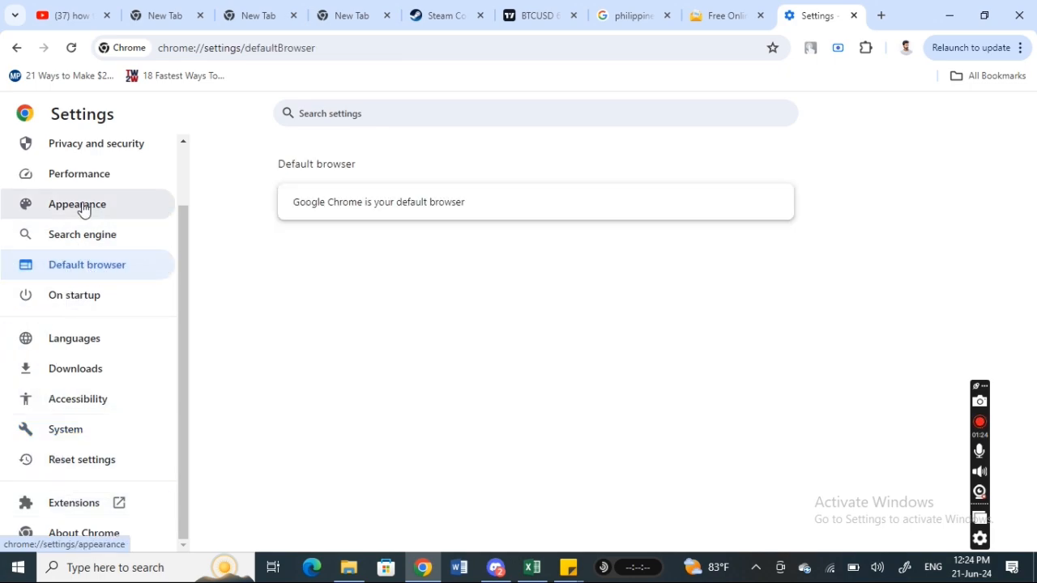
pyautogui.click(96, 143)
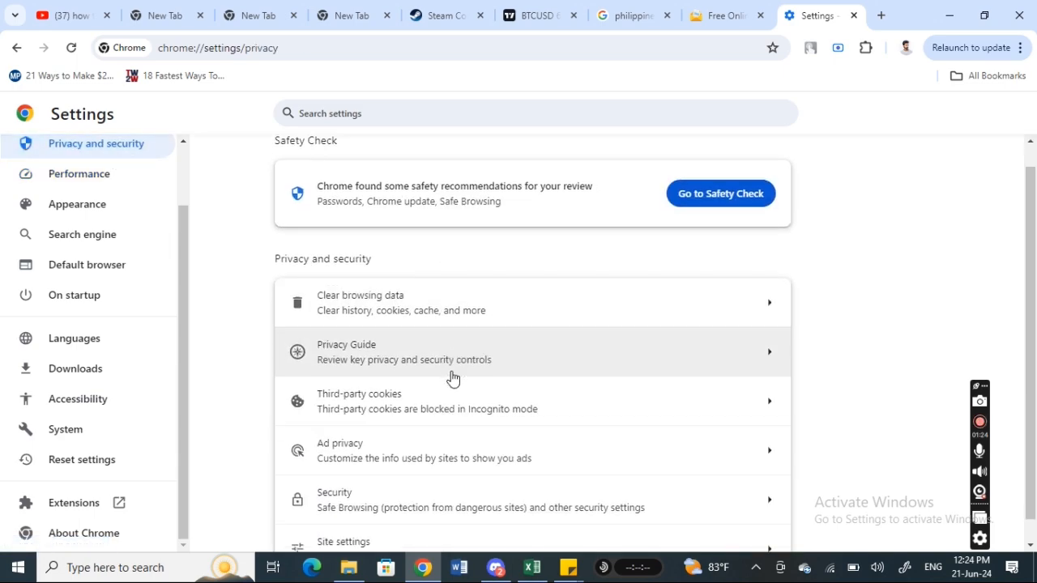
pyautogui.click(360, 302)
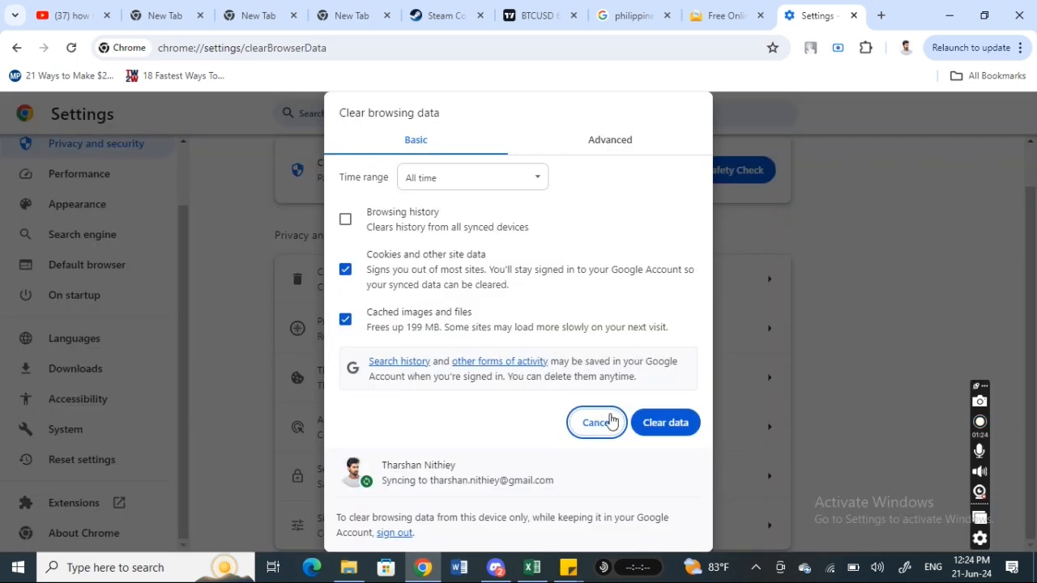
pyautogui.moveTo(438, 292)
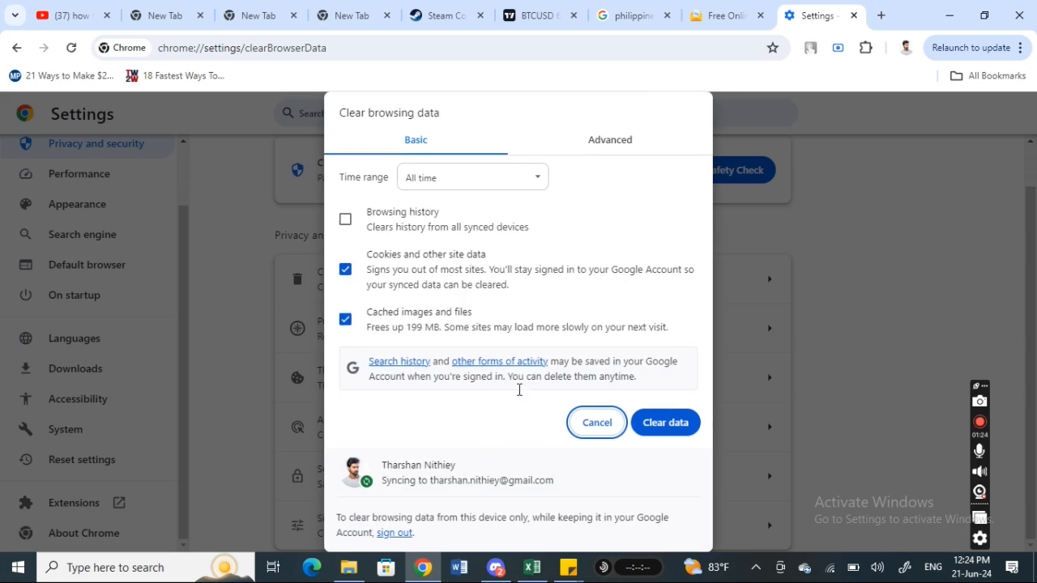
pyautogui.click(596, 422)
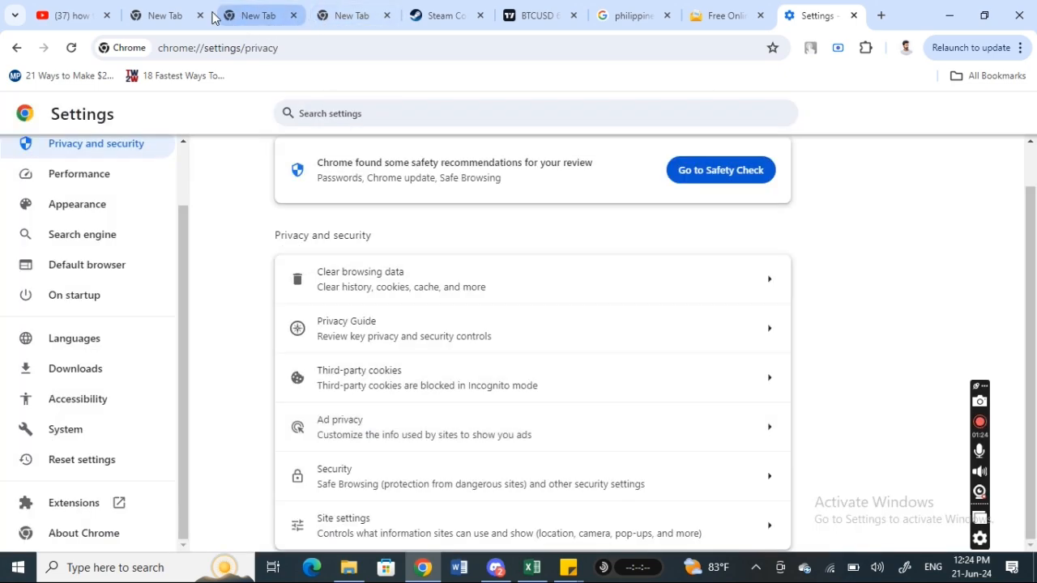
pyautogui.moveTo(167, 15)
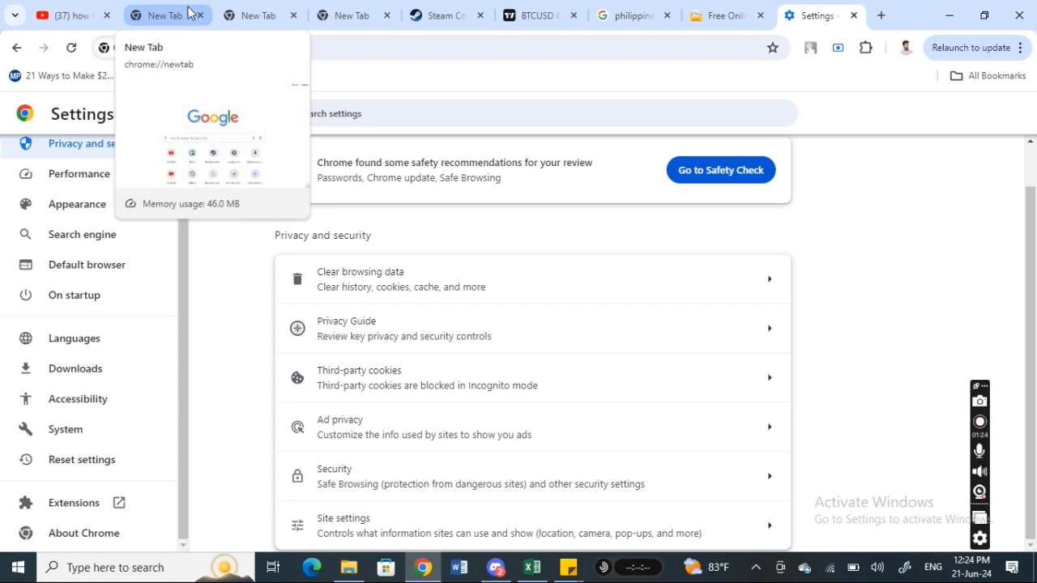
pyautogui.click(534, 14)
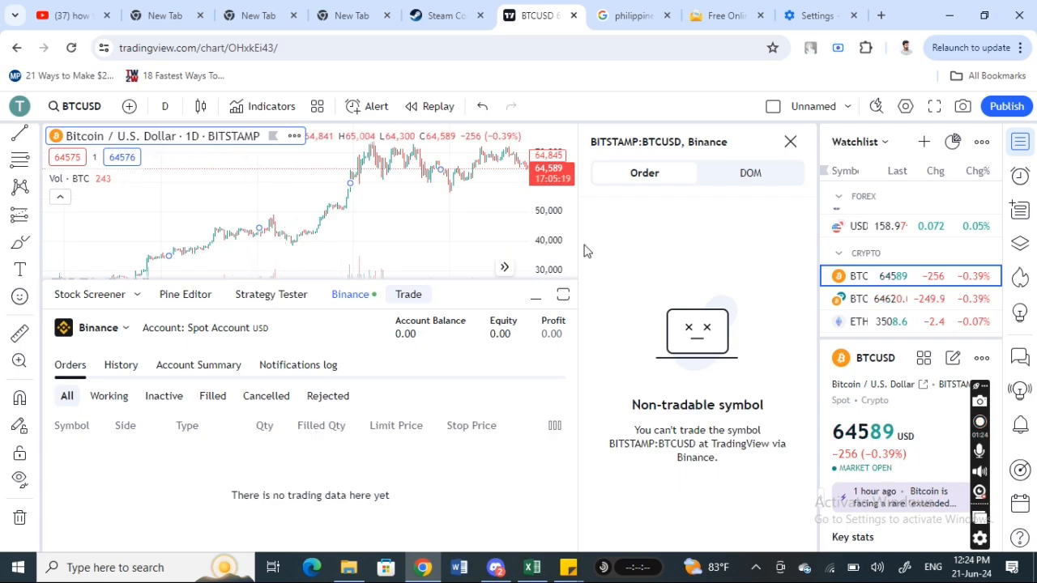
pyautogui.moveTo(205, 235)
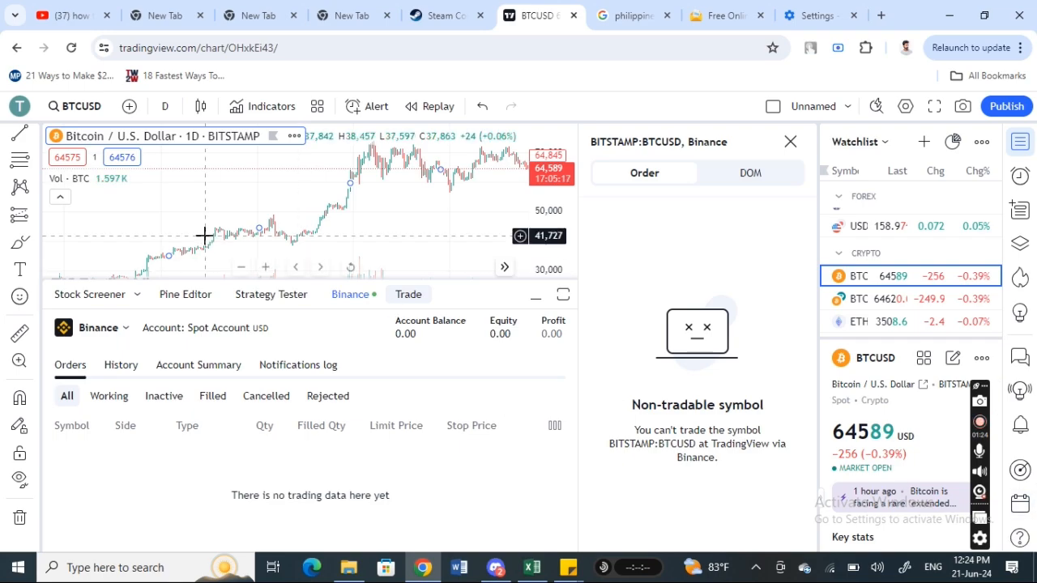